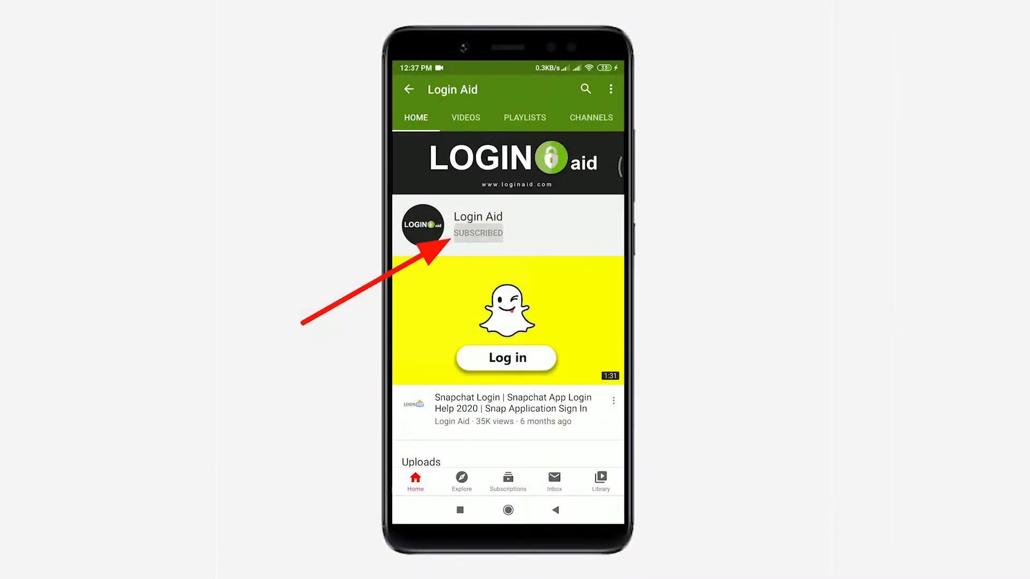
# Set the Login Aid channel's notifications to Personalised from the bell menu.
pyautogui.click(479, 233)
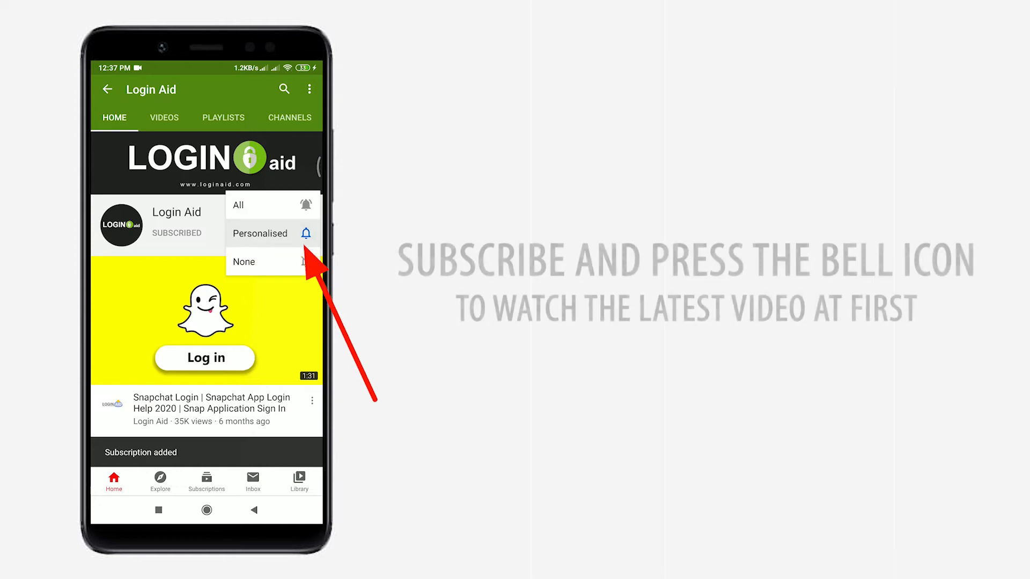
pyautogui.click(238, 205)
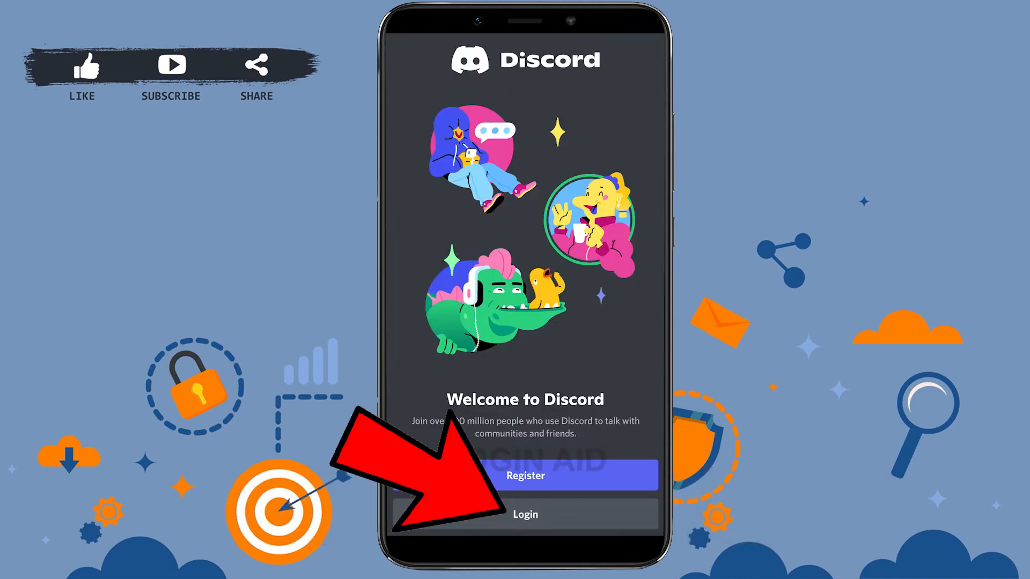
# Log in from the Welcome to Discord screen to reach the Direct Messages list.
pyautogui.click(525, 513)
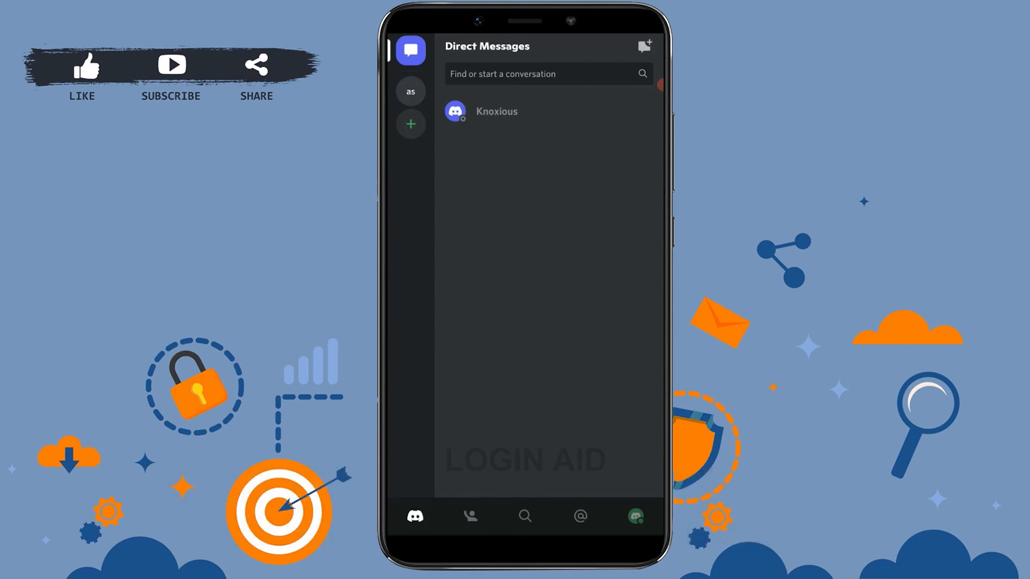
# Open User Settings from the profile avatar, scrolled to the Nitro Settings section.
pyautogui.click(634, 516)
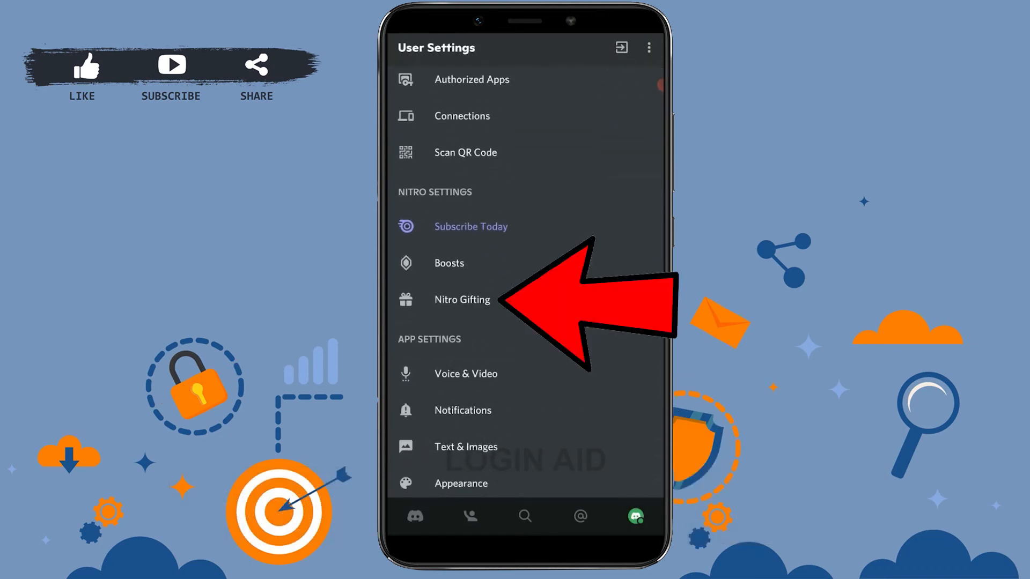
# Open Nitro Gifting so the Redeem Codes field is ready for a Nitro code.
pyautogui.click(462, 299)
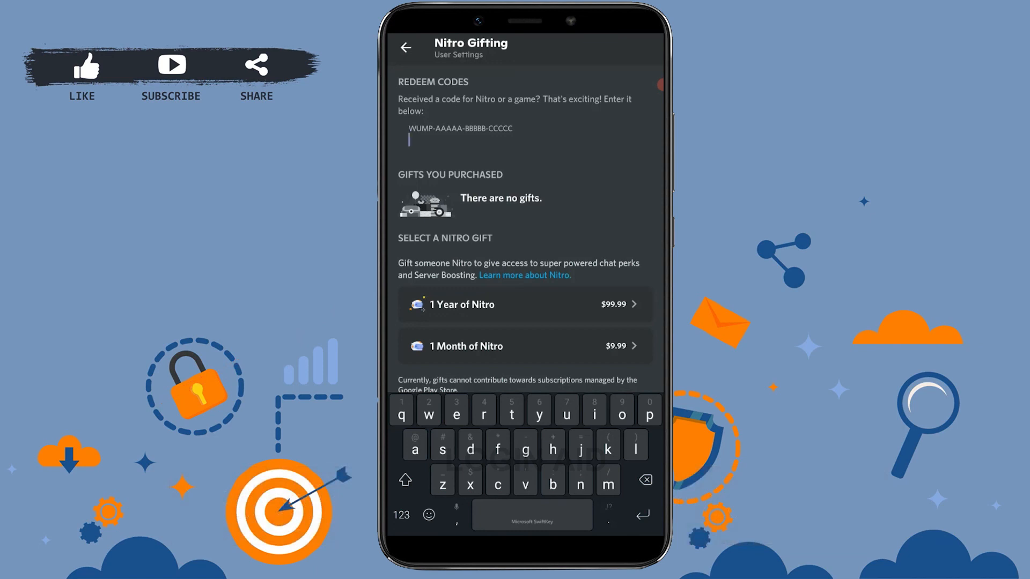
pyautogui.scroll(-3)
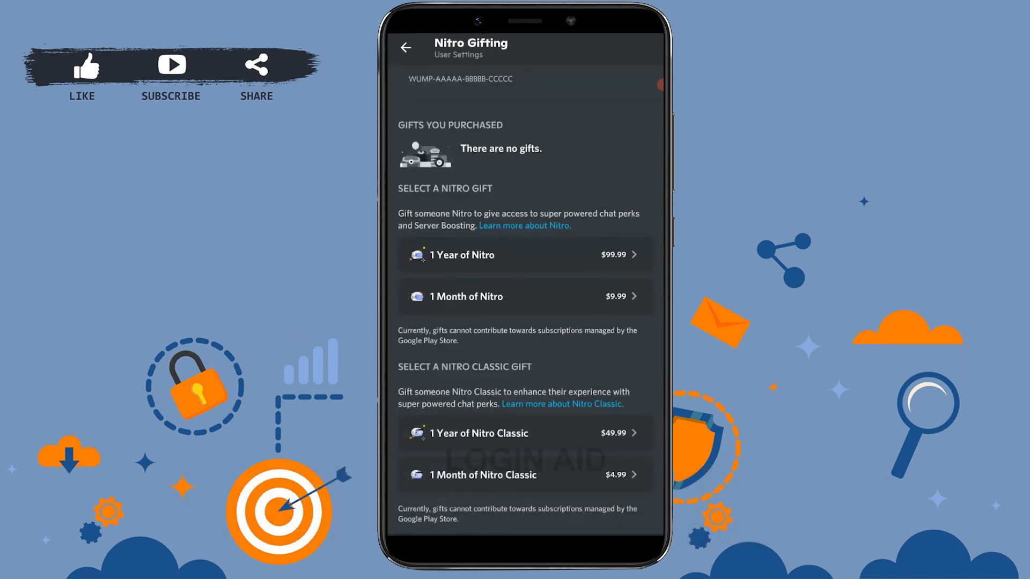
pyautogui.scroll(3)
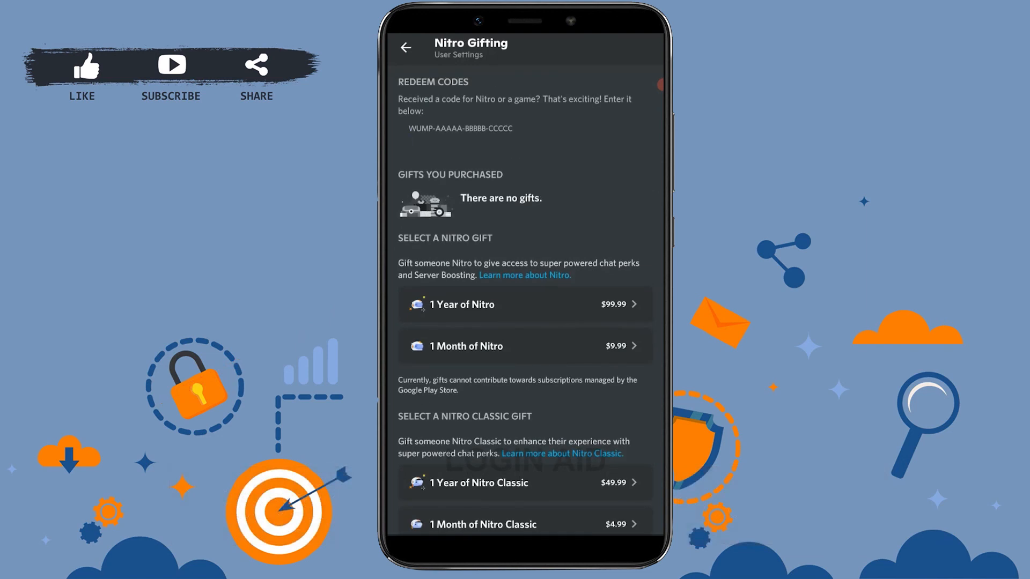
pyautogui.click(461, 138)
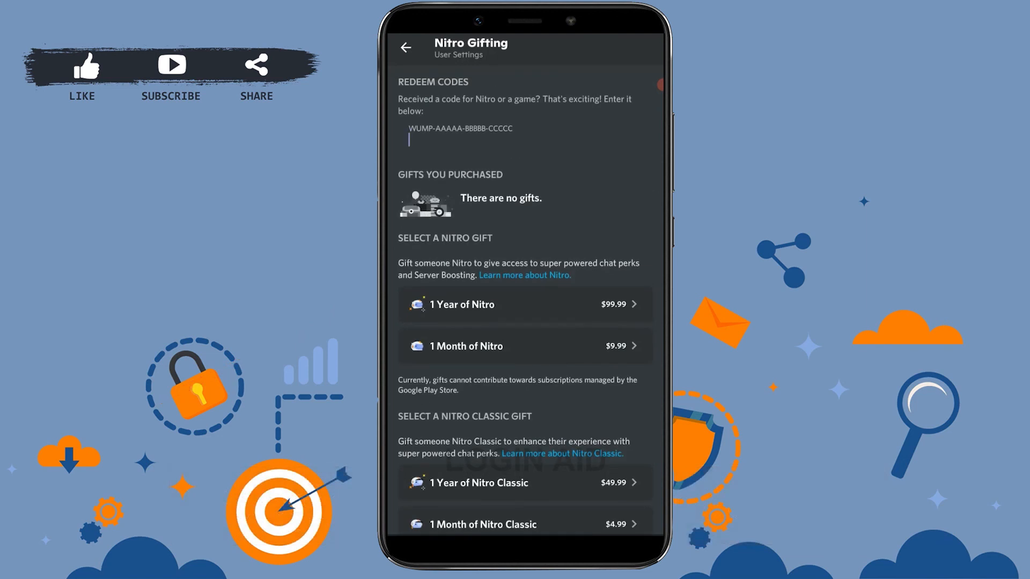